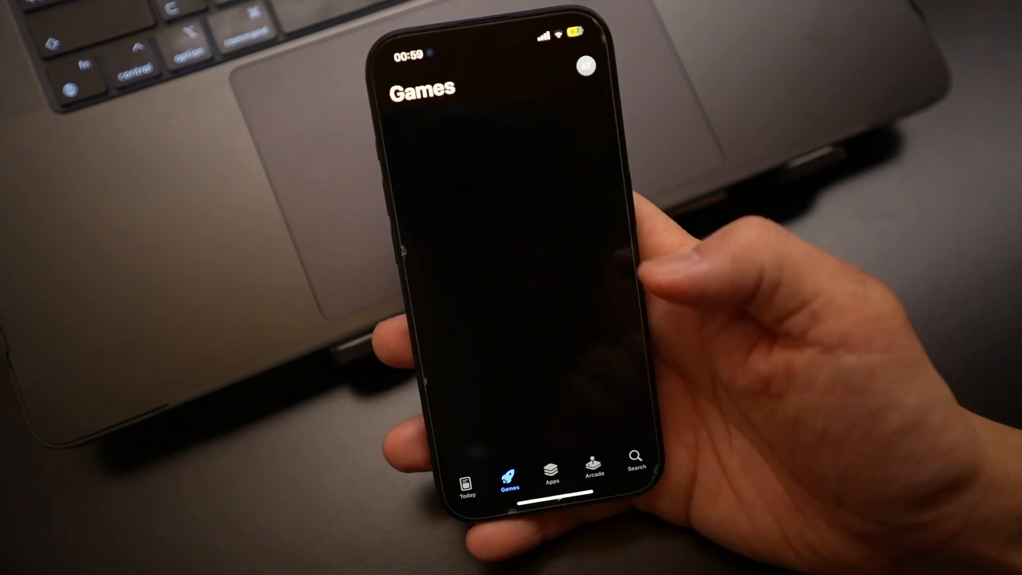
- Search the App Store for 'folium' and open the Folium multi-system emulator page
click(636, 463)
text(fo)
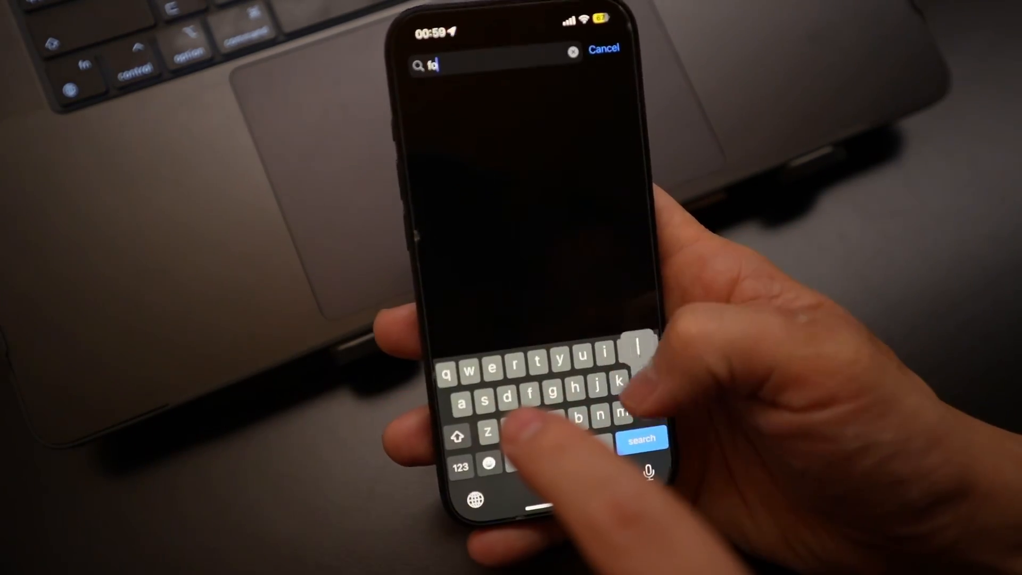
text(lium)
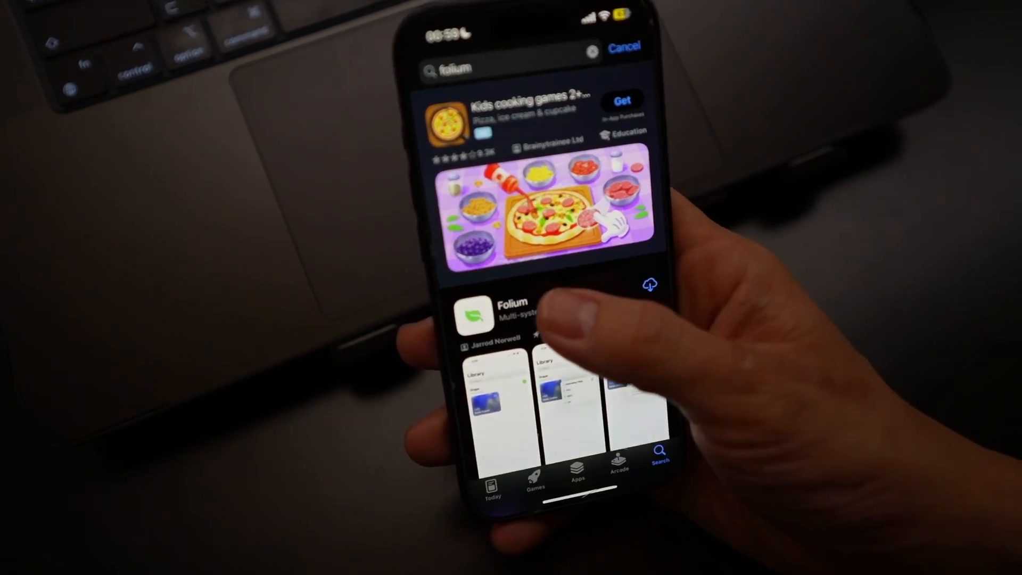
click(511, 316)
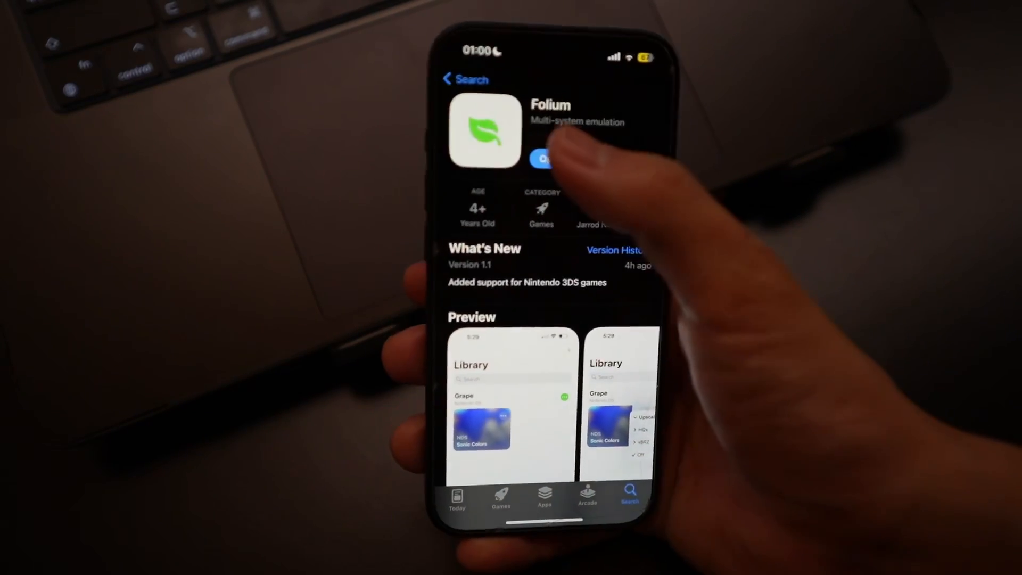
- Get Folium to download and install it from the App Store
click(546, 158)
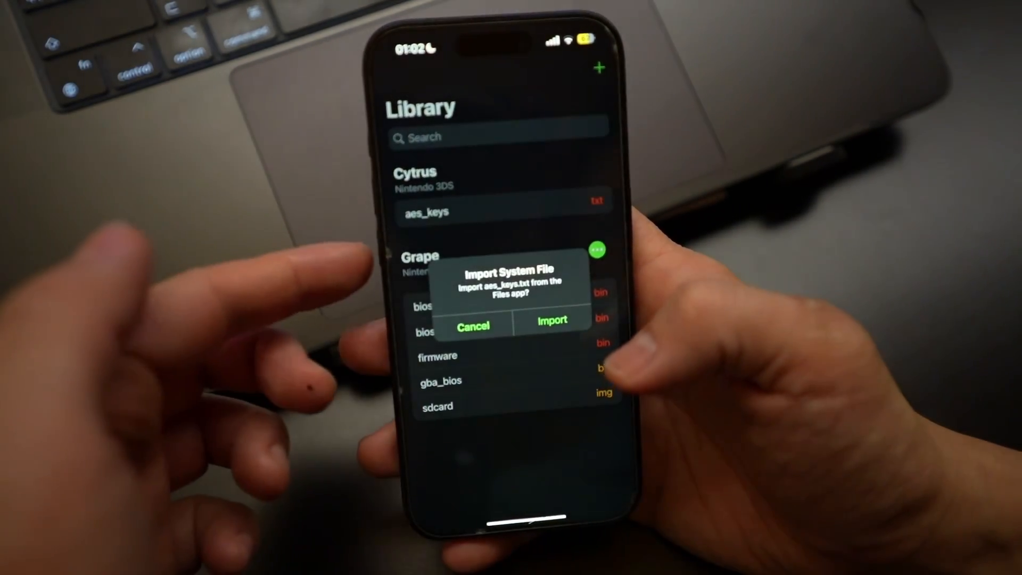
- Accept the aes_keys import alert and leave the current Files folder to find the keys
click(472, 325)
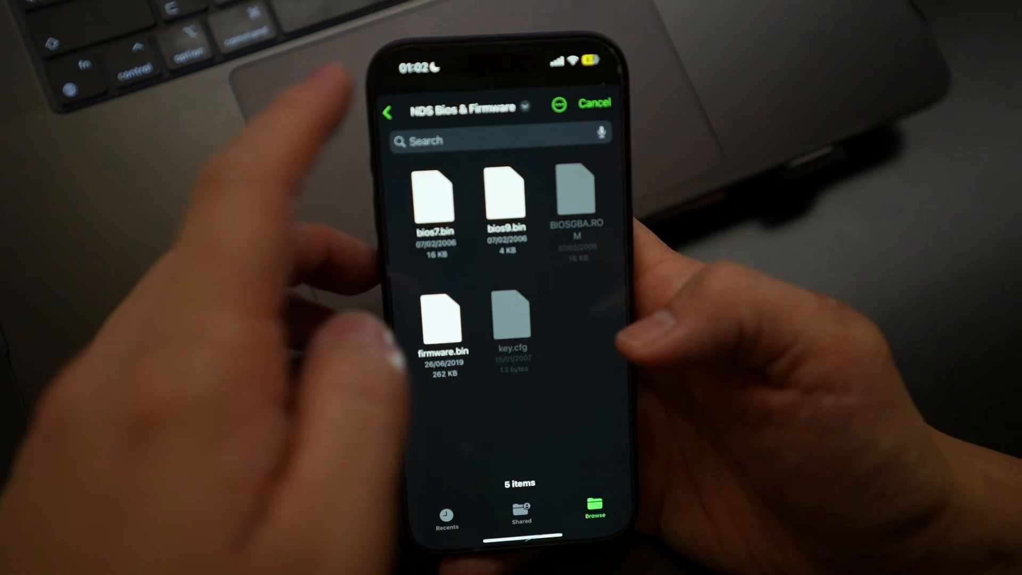
click(388, 110)
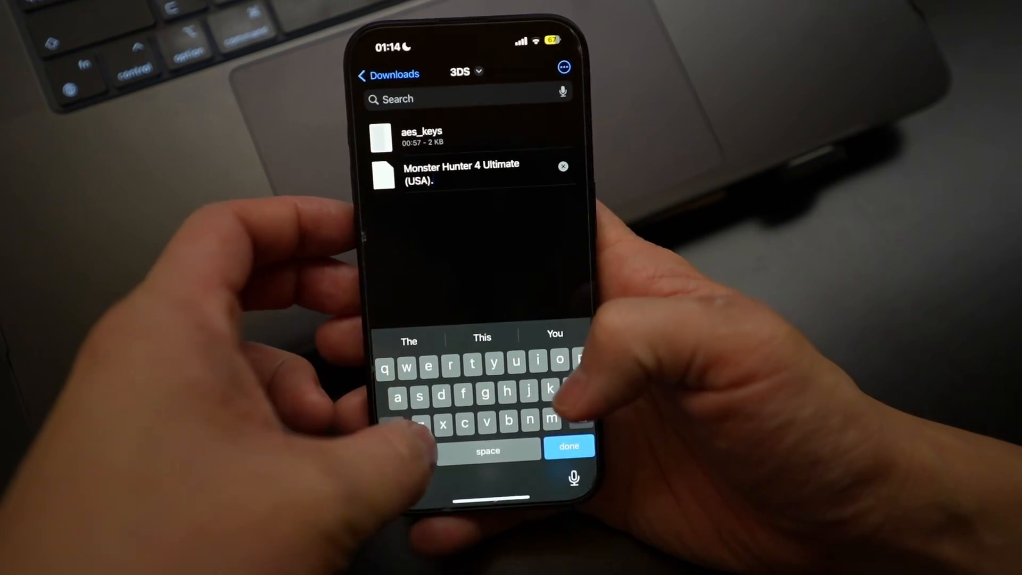
- Rename the Monster Hunter 4 Ultimate (USA) archive's extension from .7z to .zip
text(zip)
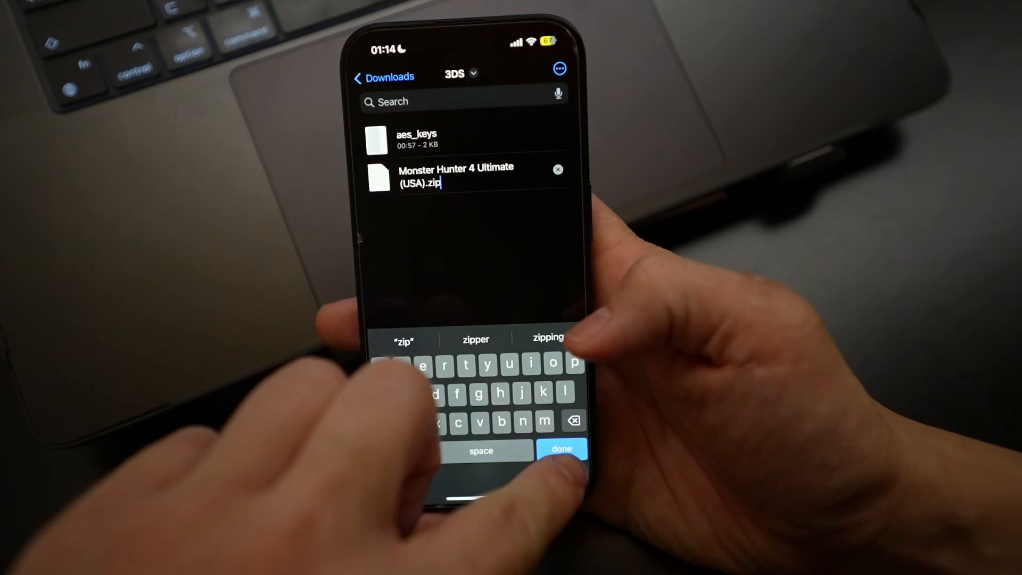
click(561, 448)
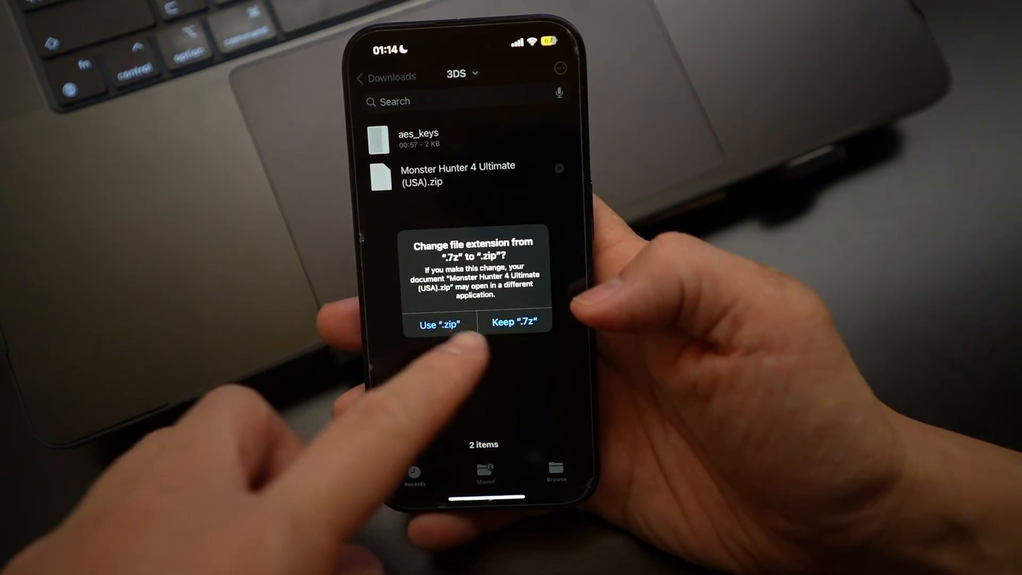
click(439, 325)
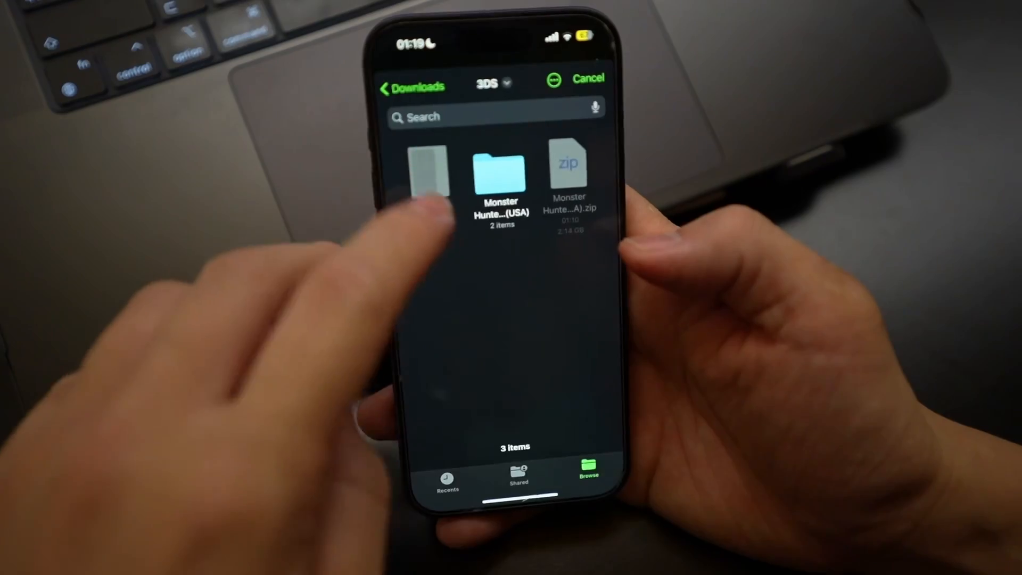
- Move the Monster Hunter 4 Ultimate .3ds file into Folium > Cytrus > roms and confirm it arrived
click(499, 176)
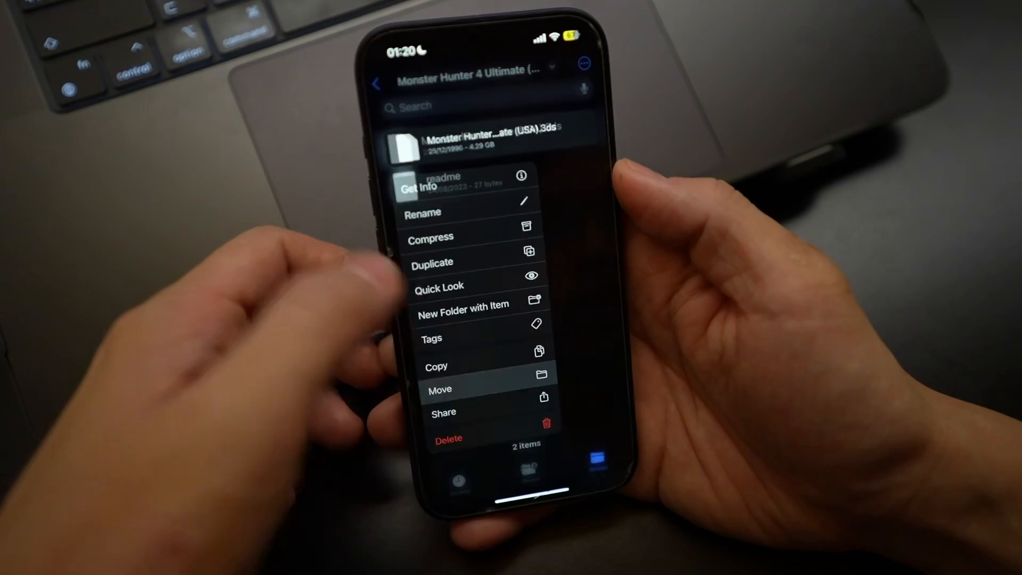
click(440, 389)
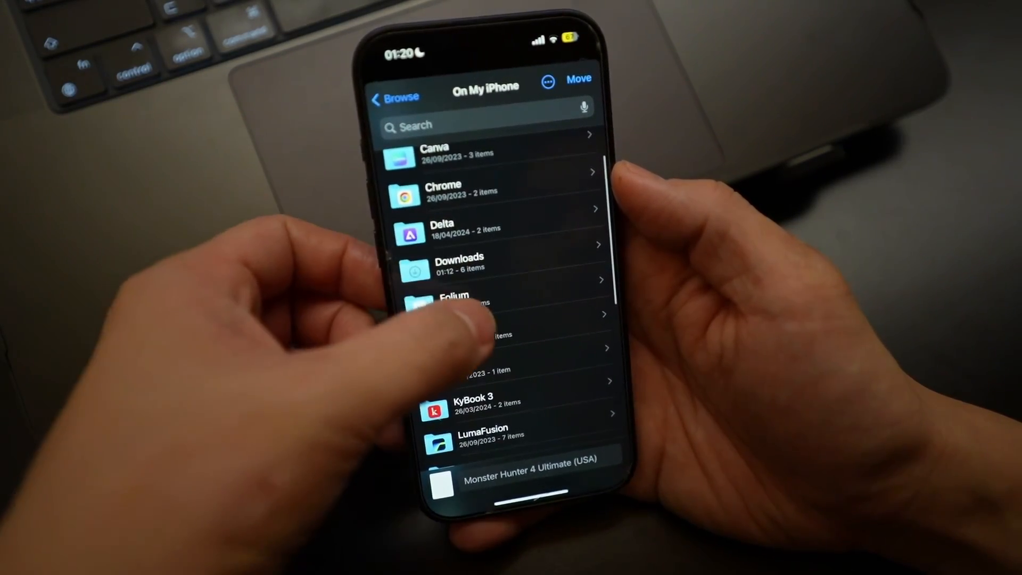
click(453, 300)
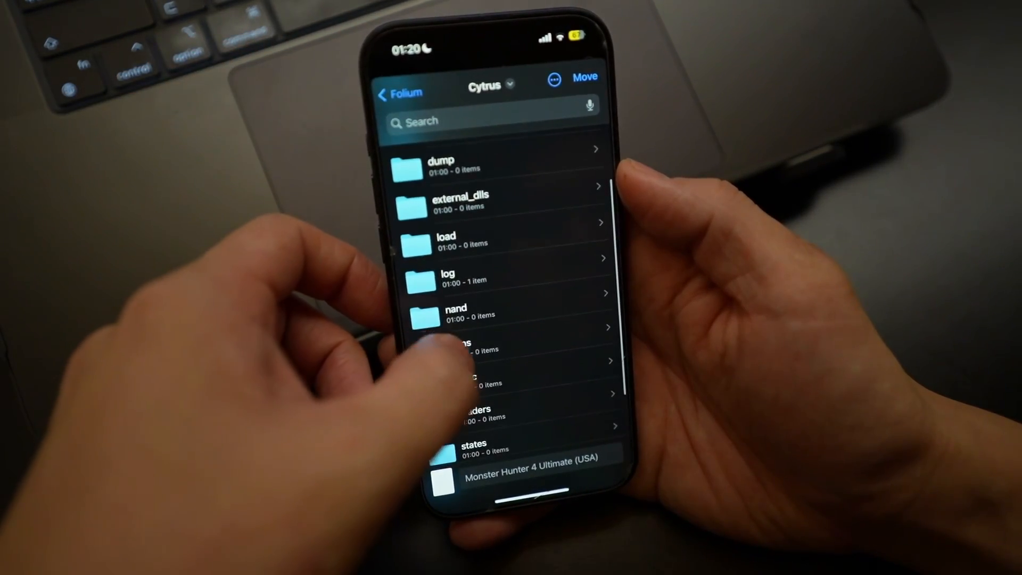
click(474, 355)
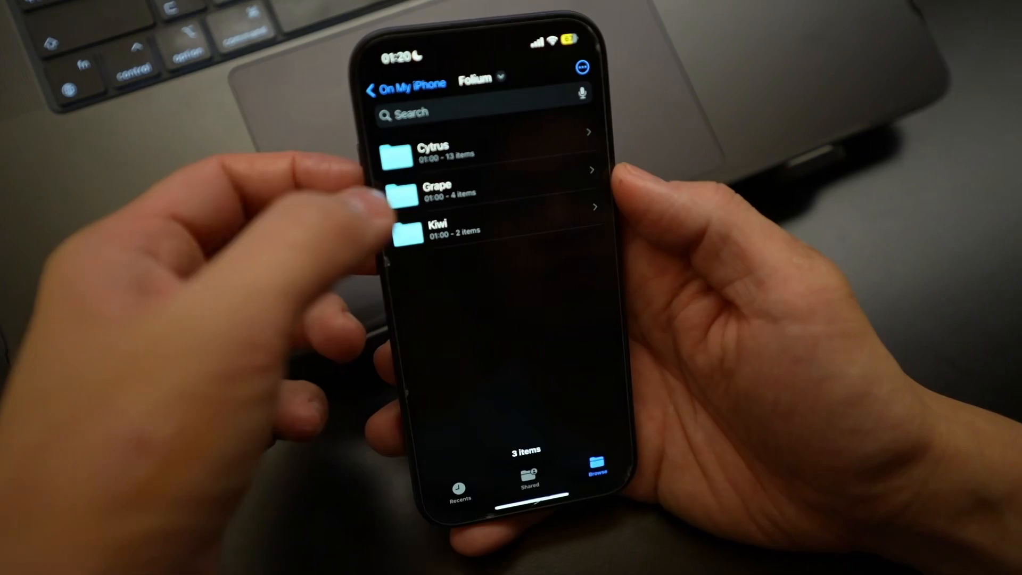
click(430, 147)
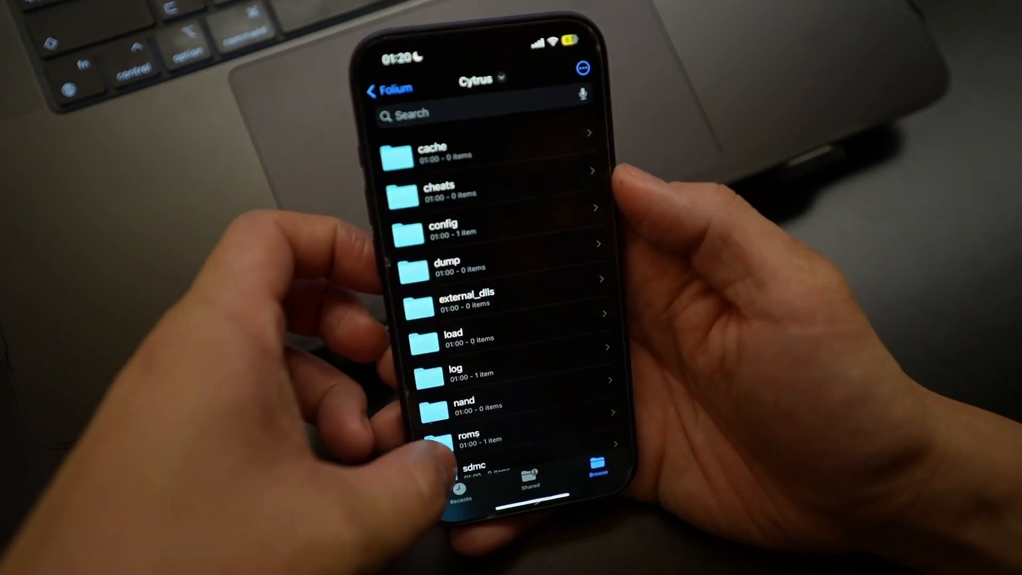
click(467, 439)
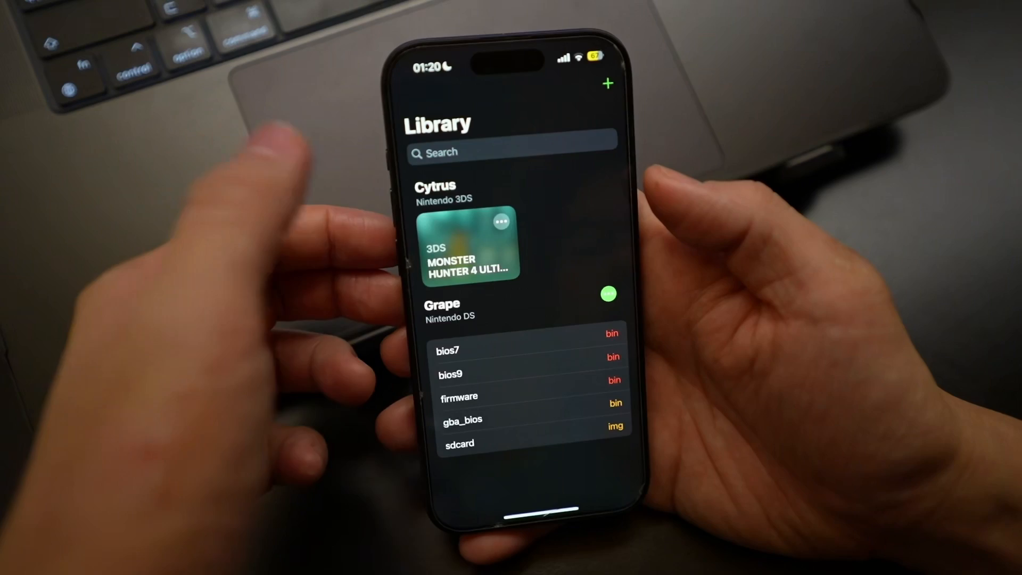
- Launch the Monster Hunter 4 Ultimate card under Cytrus in Folium's Library
click(469, 247)
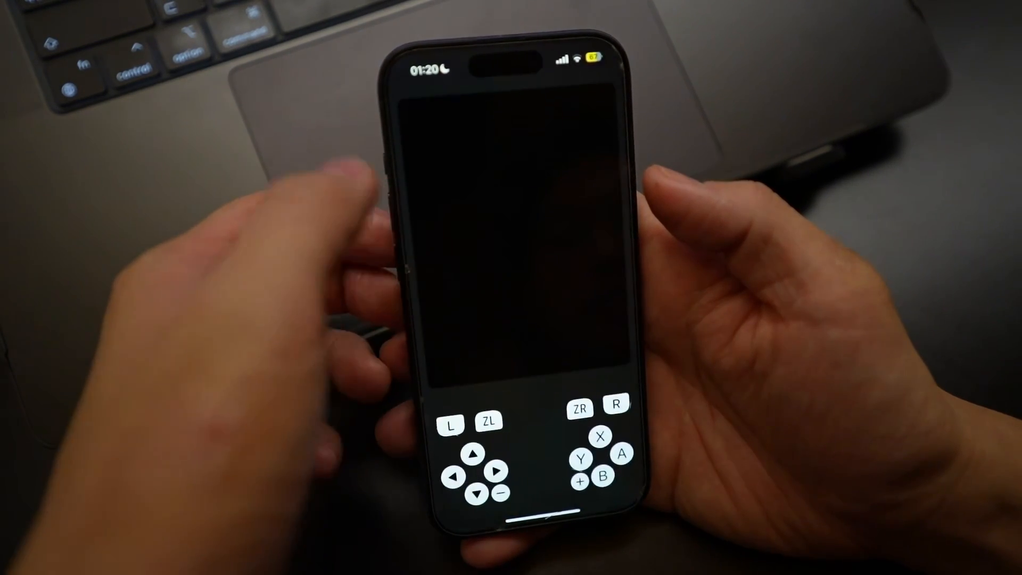